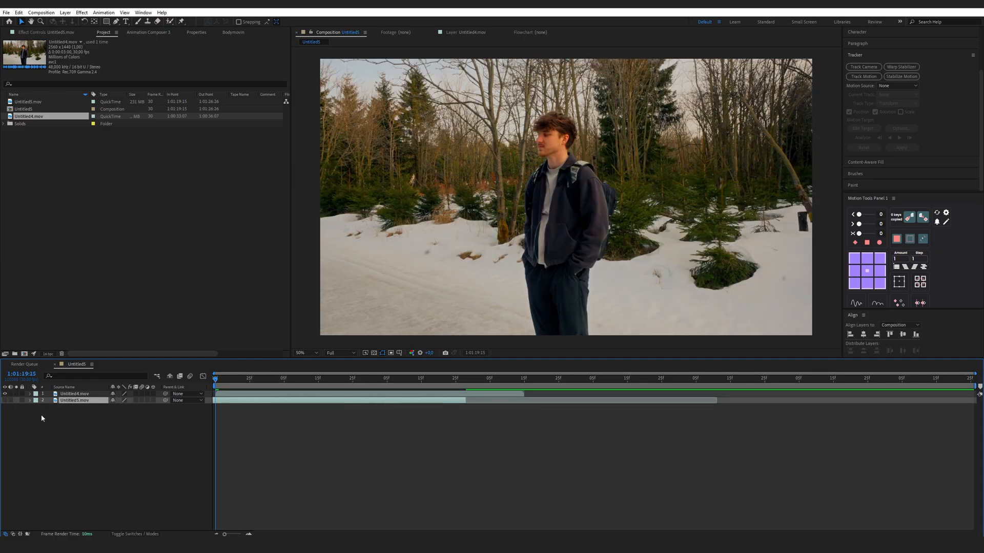
# - Add a null object to the composition and start Track Motion on Untitled4.mov
pyautogui.click(274, 378)
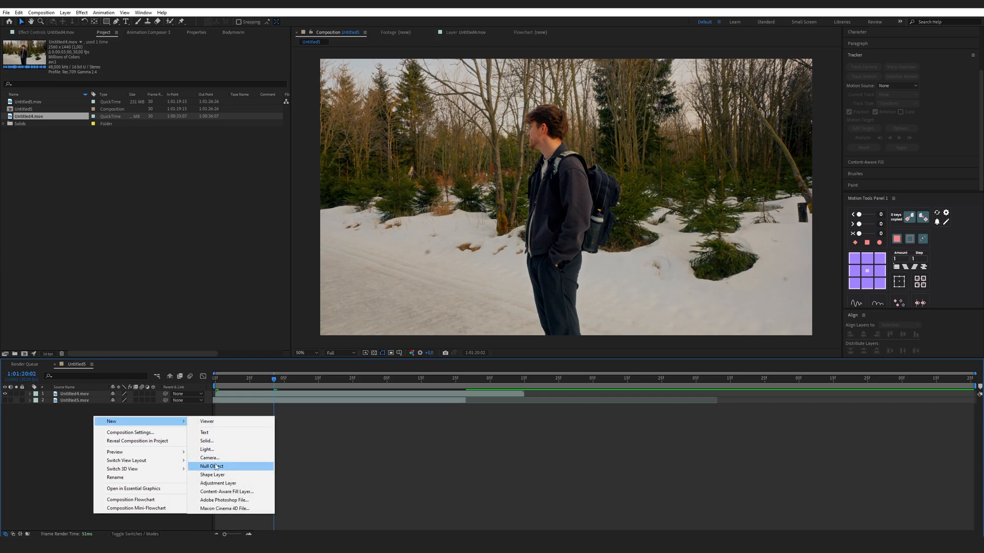
pyautogui.click(211, 466)
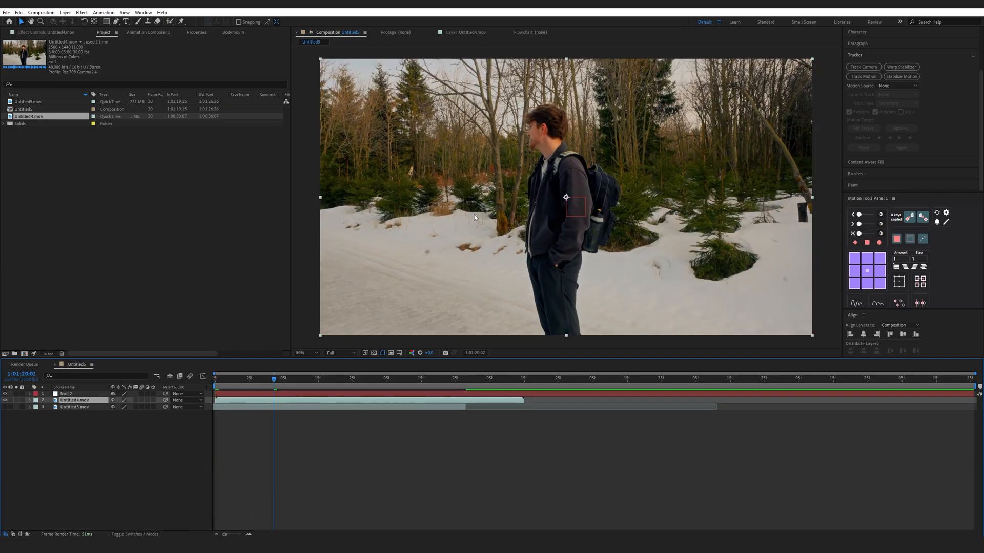
pyautogui.click(863, 76)
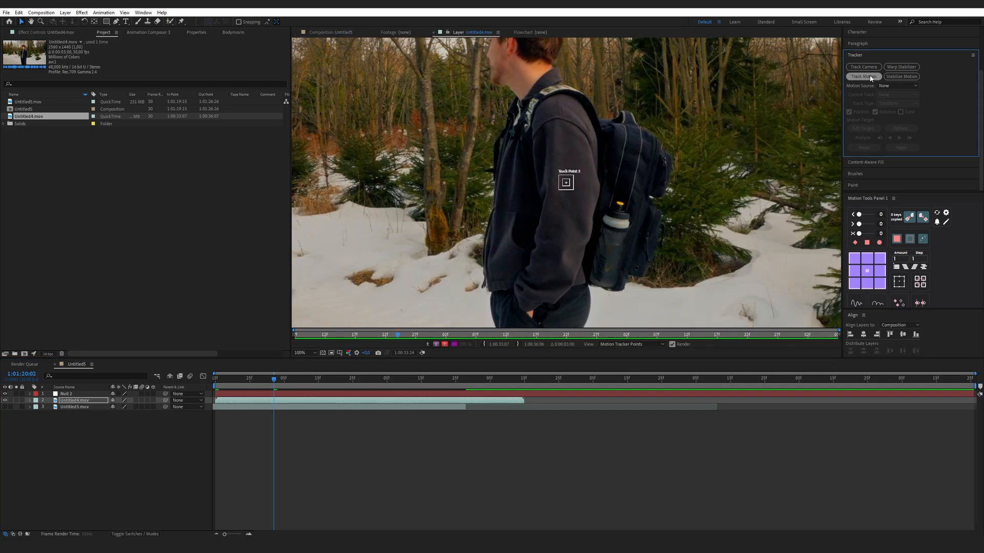
# - Place the track points and analyze the handheld clip forward through the footage
pyautogui.click(862, 76)
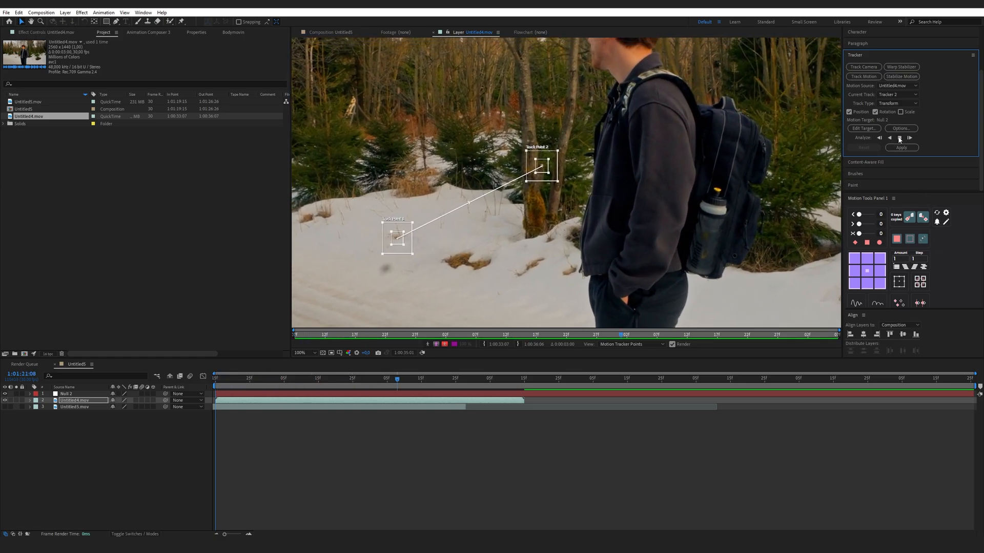
pyautogui.click(899, 137)
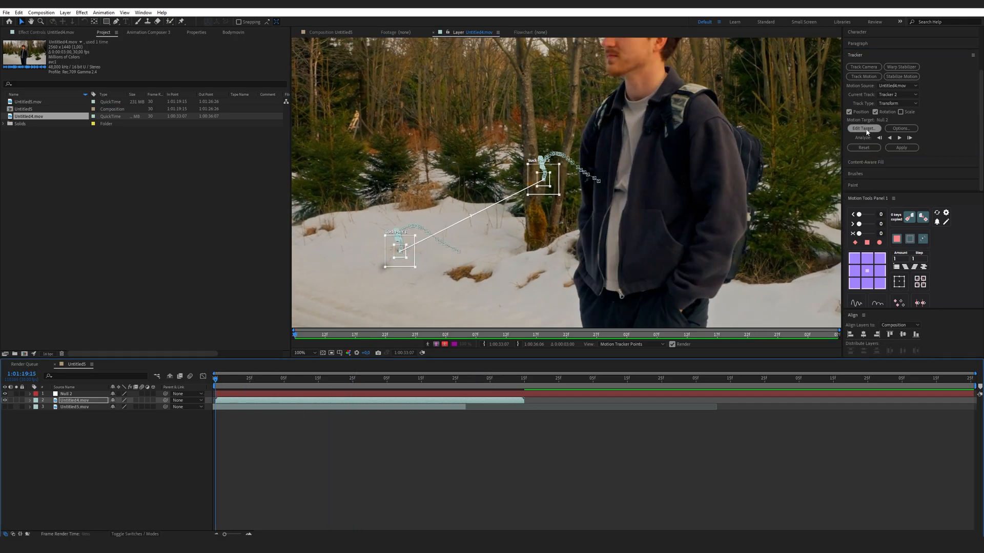
# - Set Null 2 as the motion target and apply the tracking data in X and Y
pyautogui.click(863, 128)
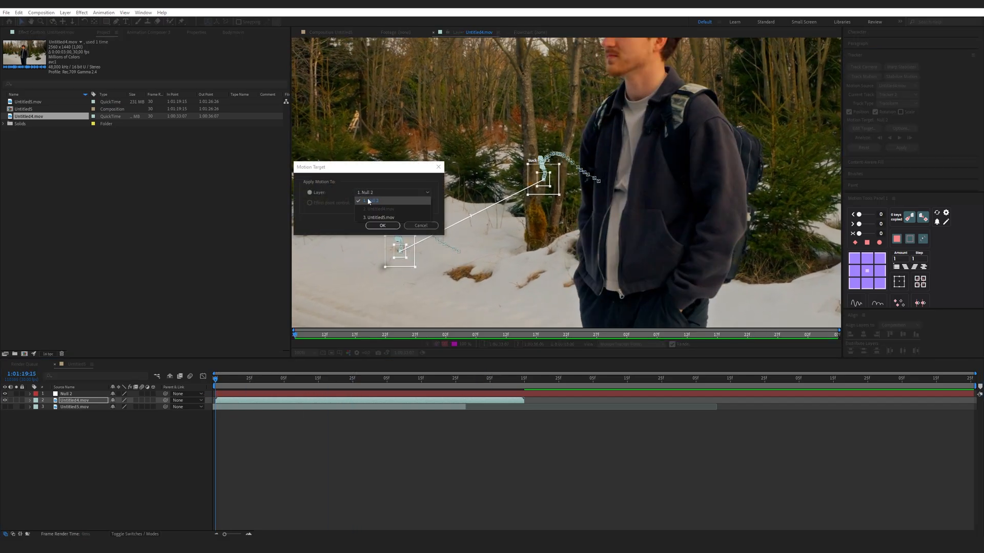
pyautogui.click(382, 226)
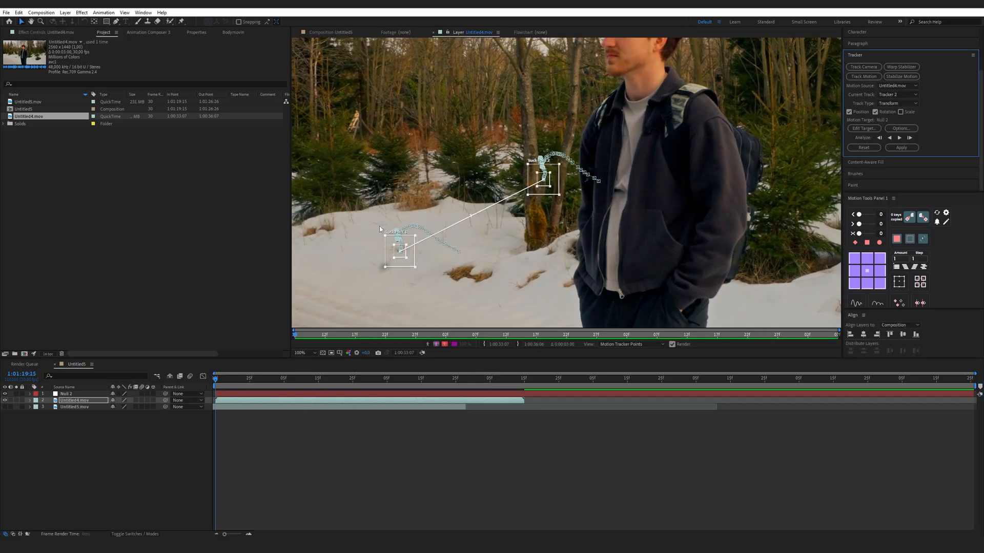
pyautogui.click(901, 148)
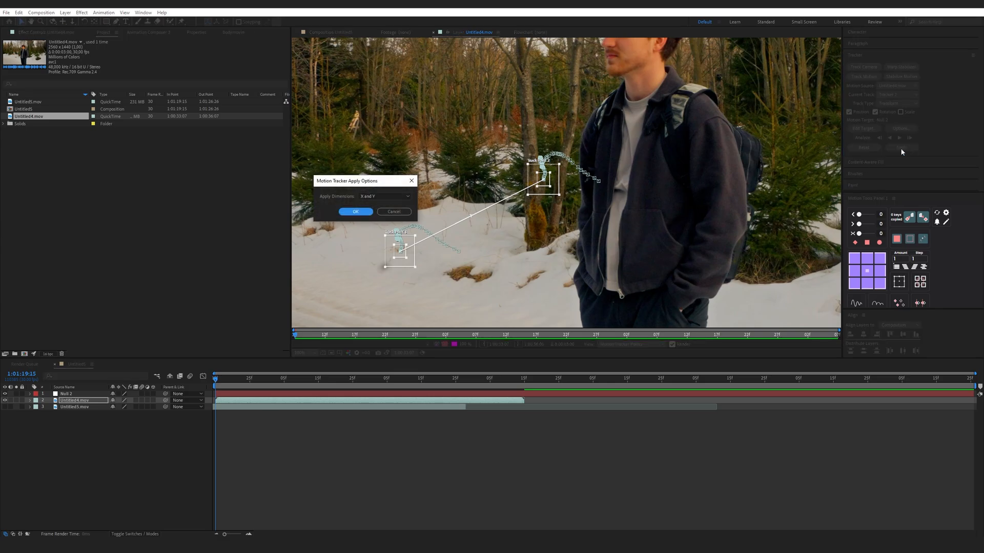
pyautogui.click(355, 212)
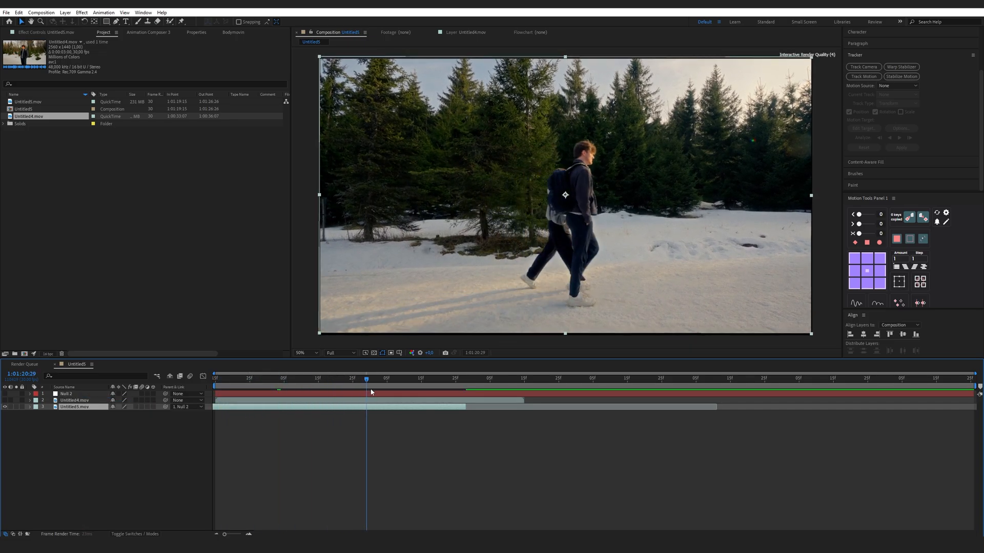
# - Preview the parented Untitled5.mov layer scaled to about 106% at later frames
pyautogui.click(249, 378)
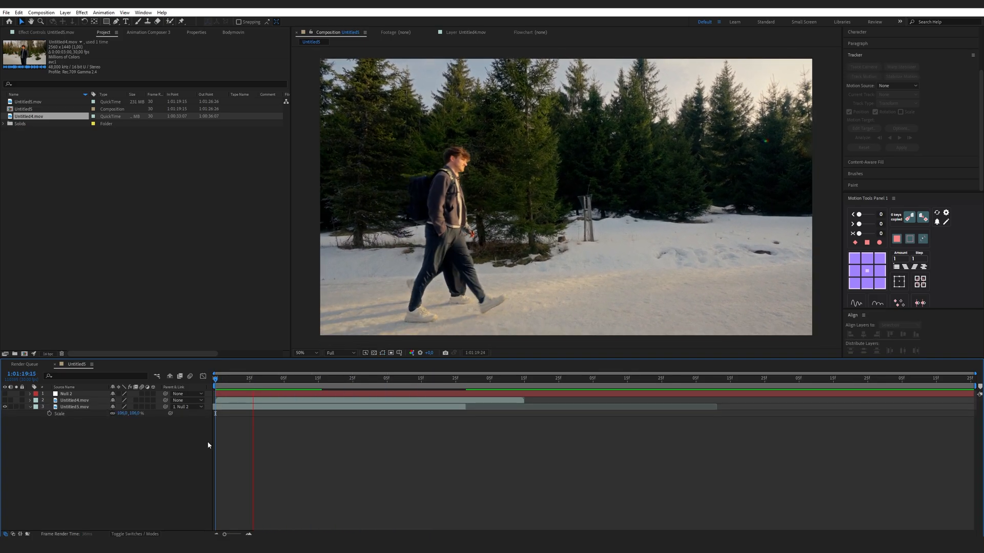
pyautogui.click(463, 378)
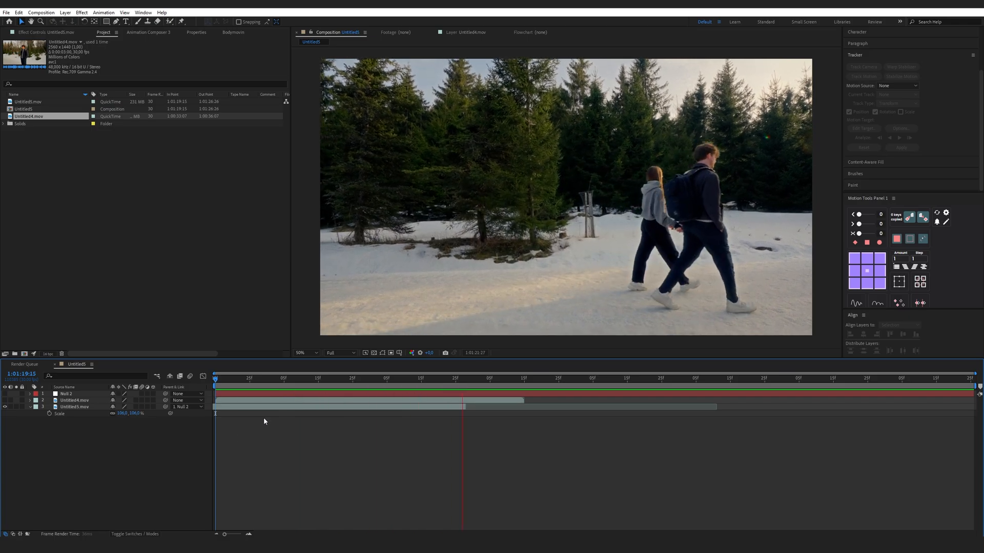